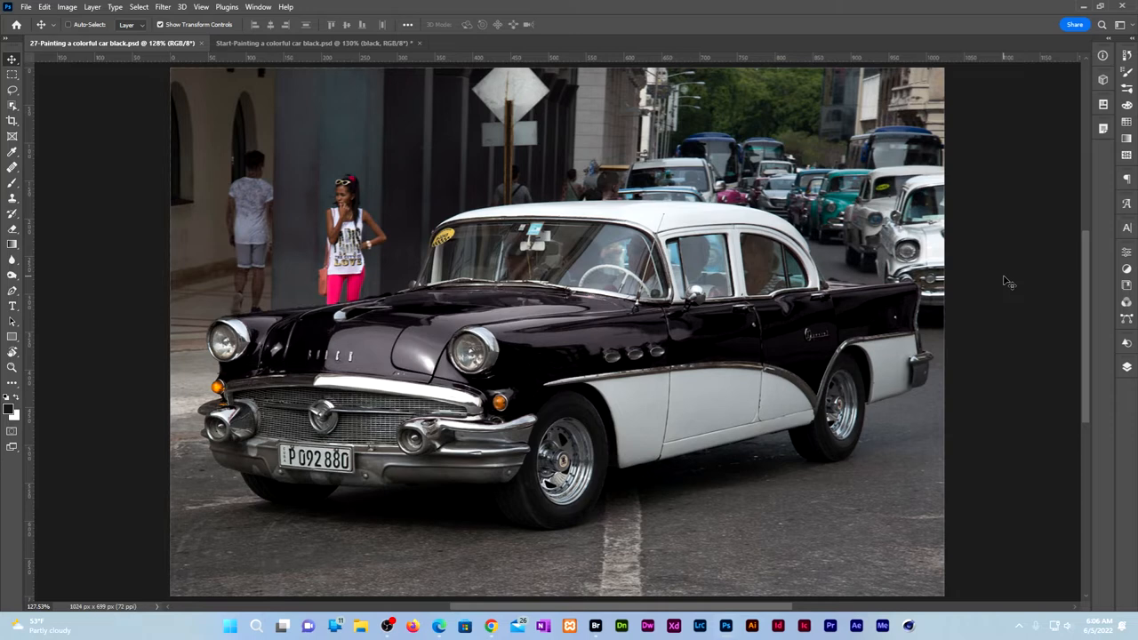
pyautogui.moveTo(211, 332)
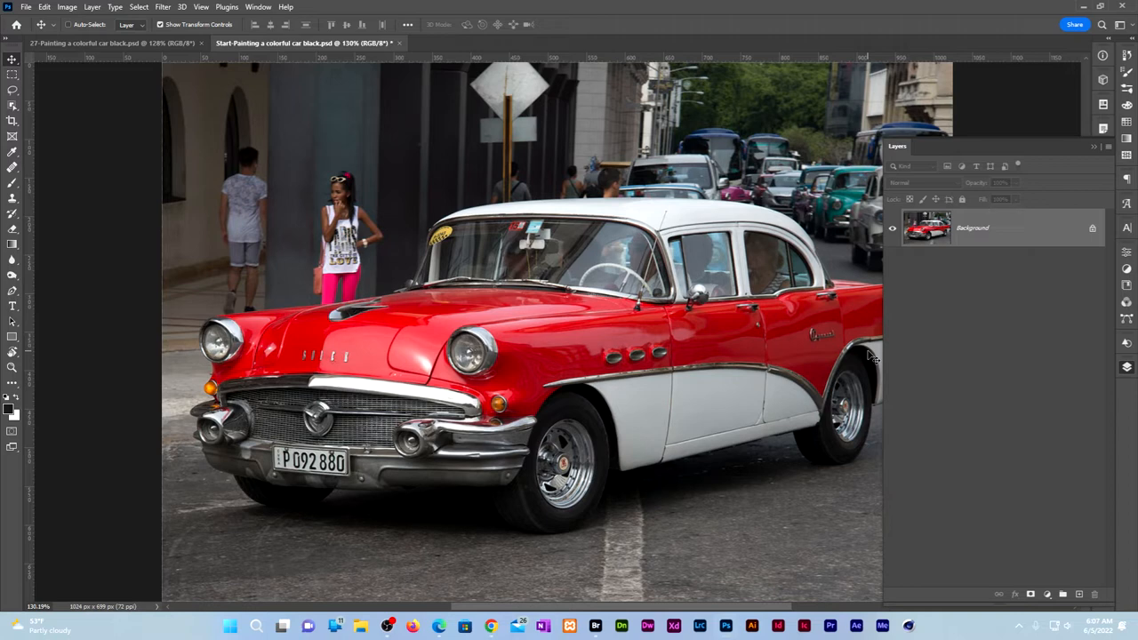
# Step: View the Red, Green and Blue channels of the red-car photo individually in grayscale
pyautogui.click(1021, 146)
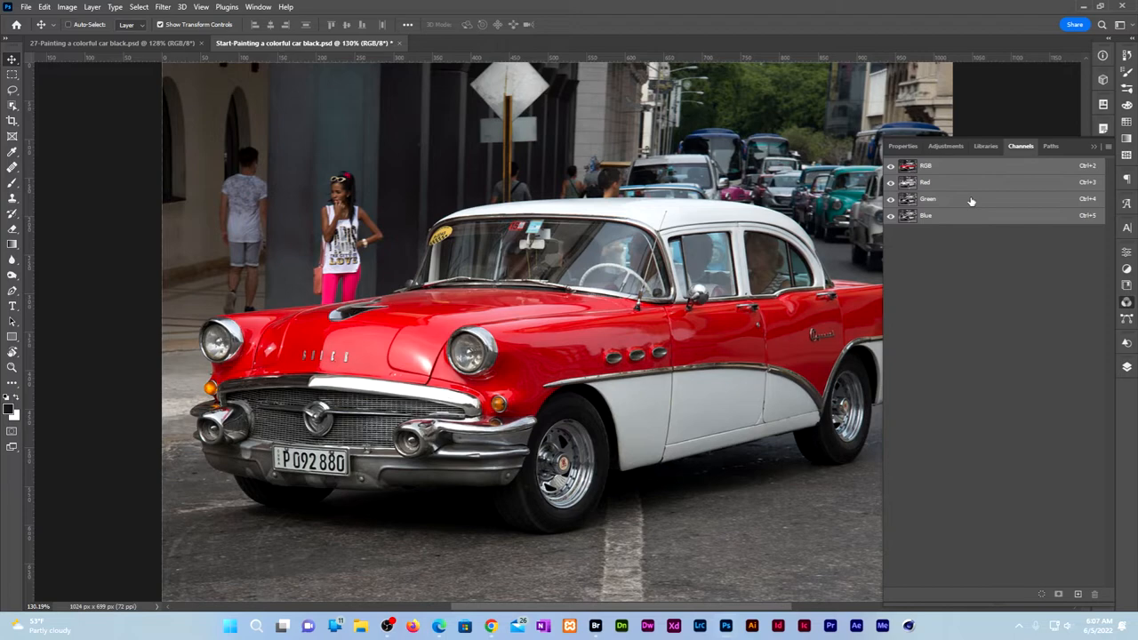
pyautogui.click(925, 181)
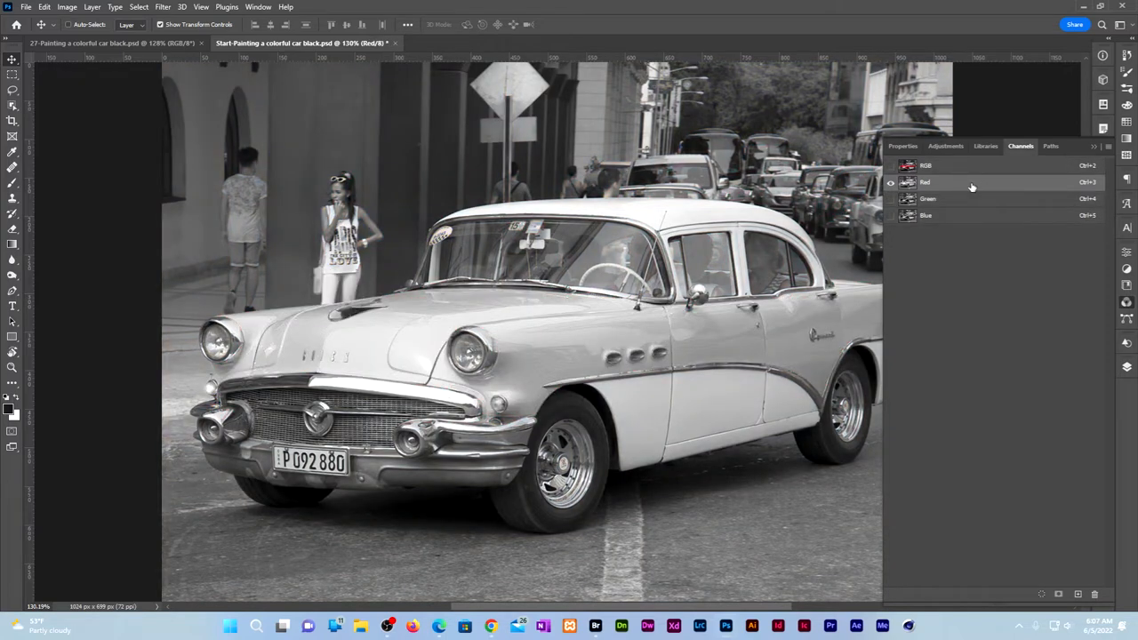
pyautogui.click(928, 200)
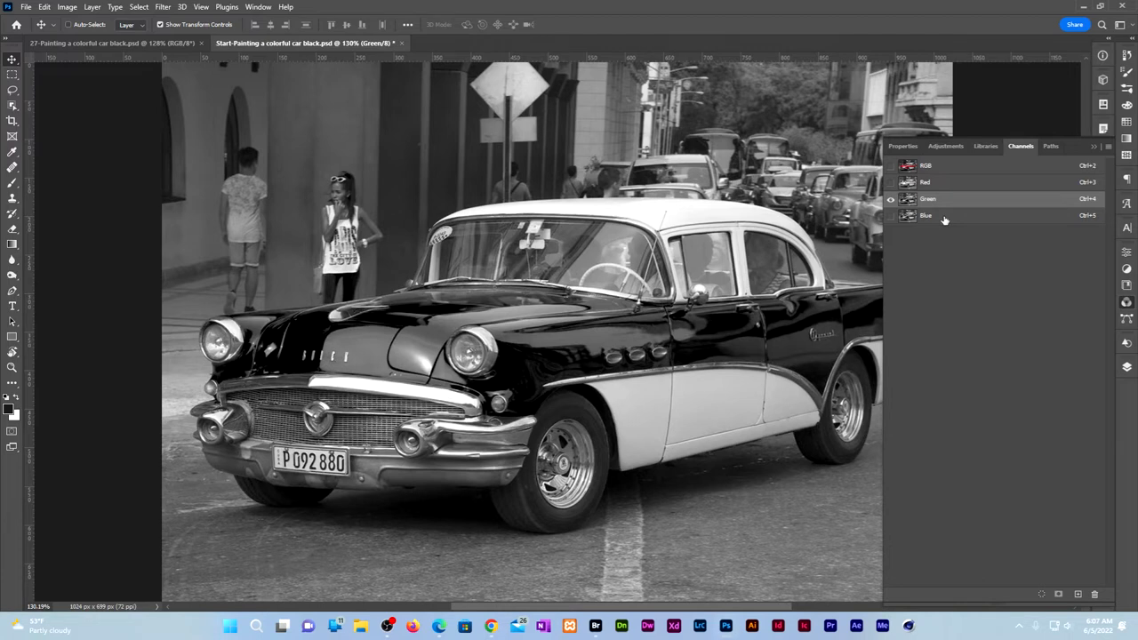
pyautogui.click(928, 215)
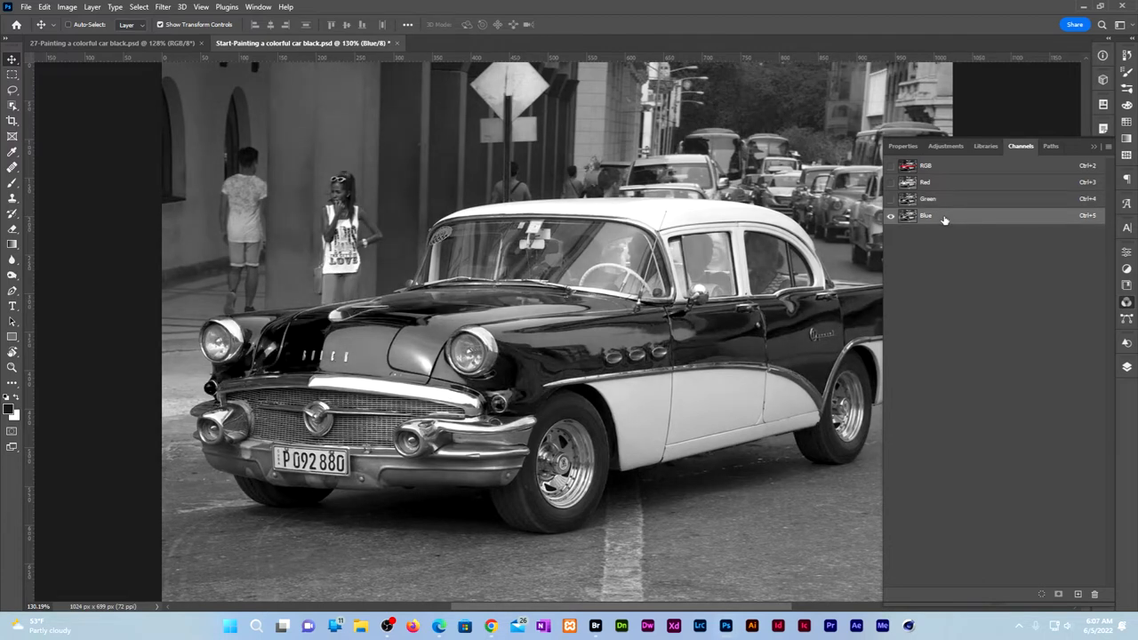
pyautogui.moveTo(951, 201)
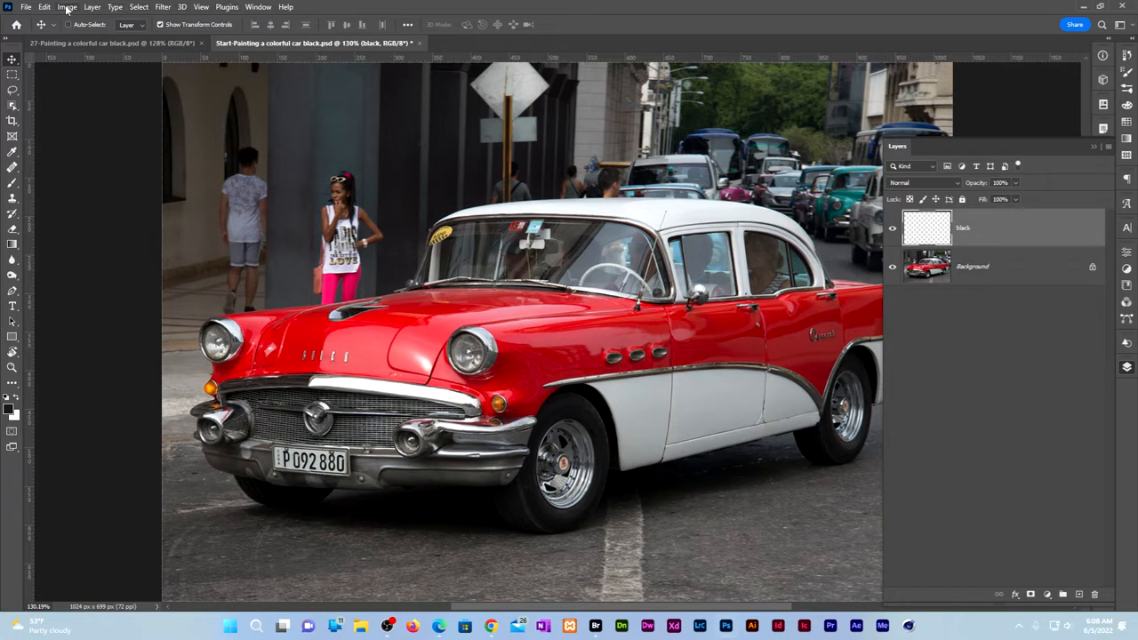
# Step: Apply Image onto the black layer: source Background, Normal blending, Green channel
pyautogui.click(67, 7)
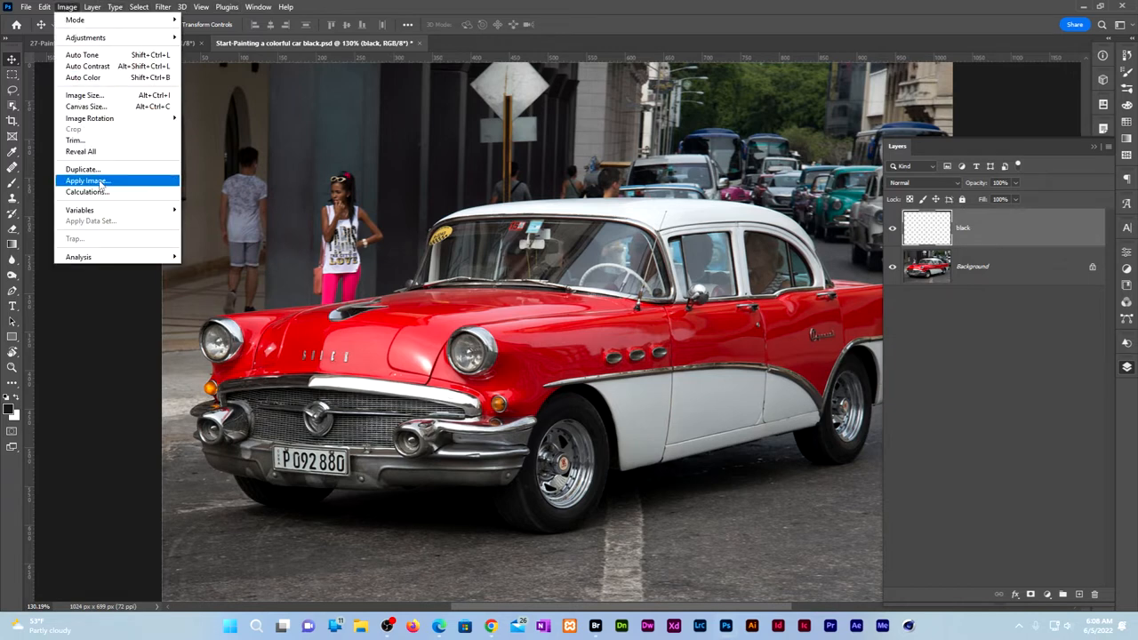
pyautogui.click(85, 181)
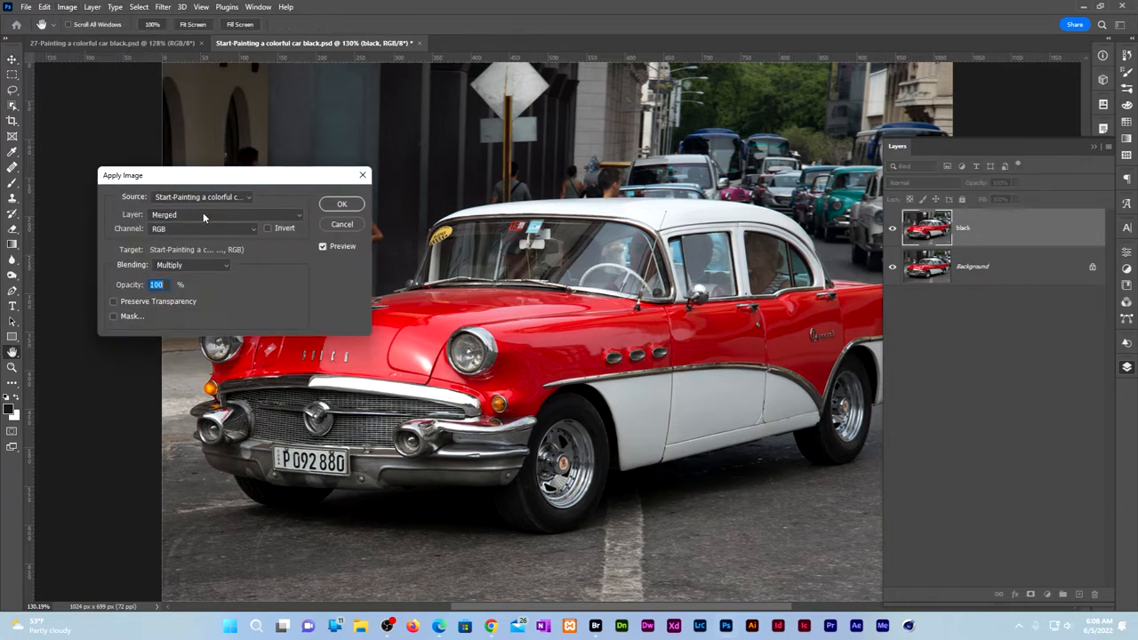
pyautogui.click(227, 214)
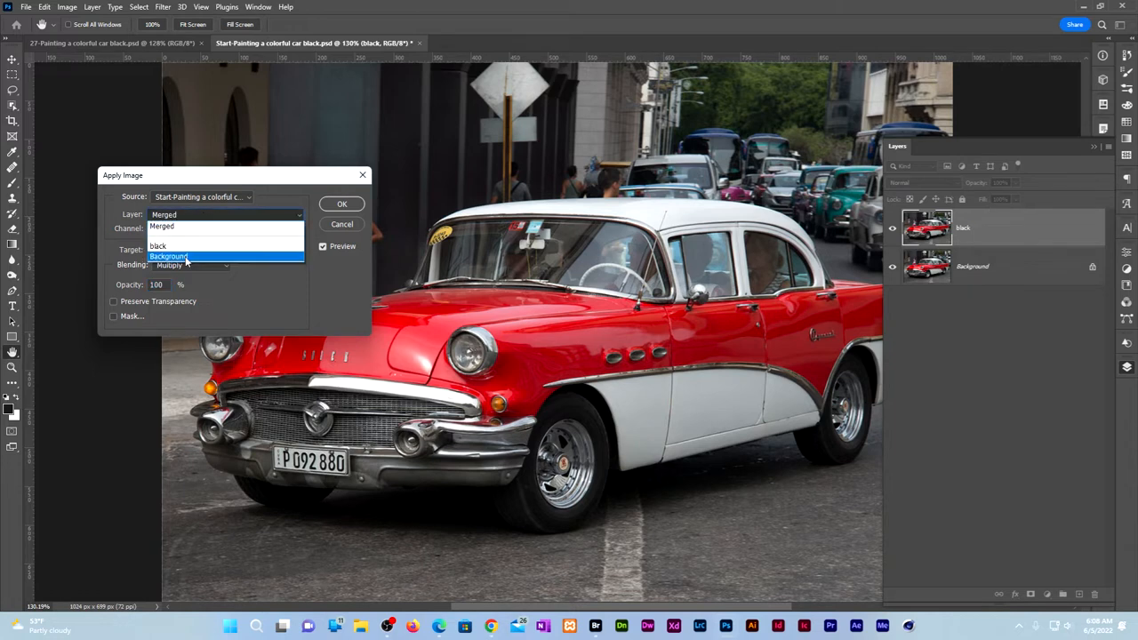
pyautogui.click(169, 256)
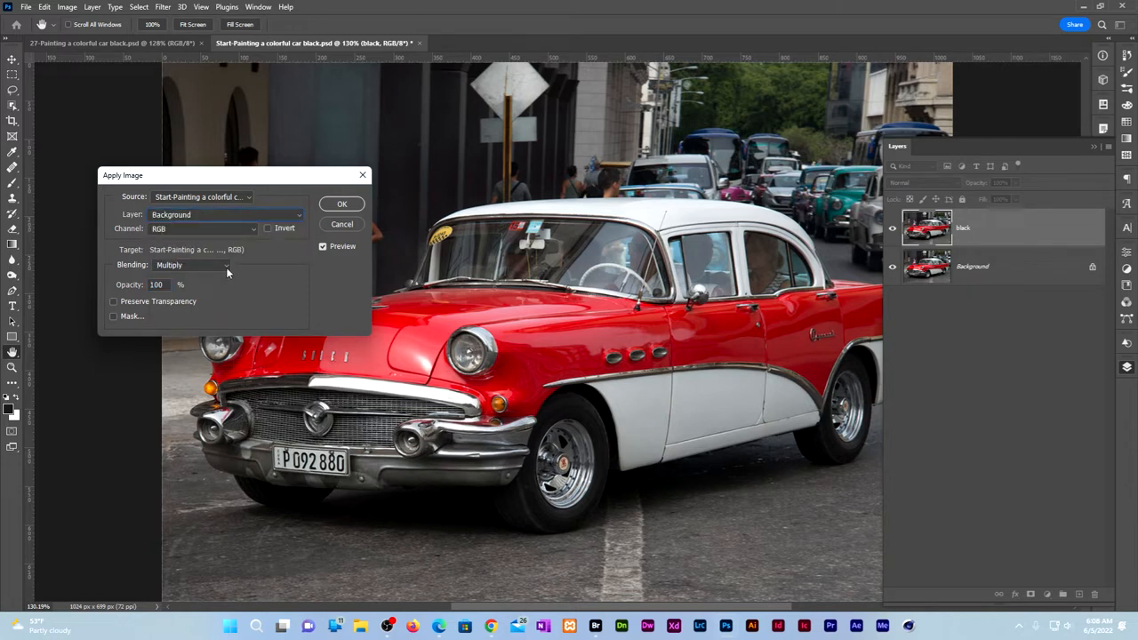
pyautogui.click(192, 265)
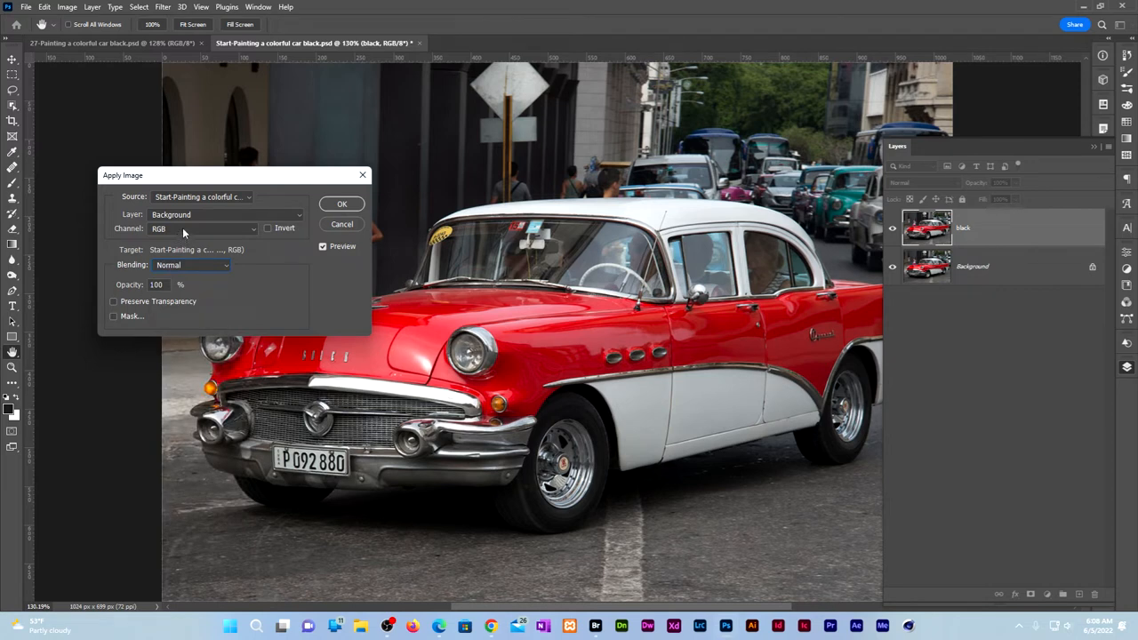
pyautogui.click(202, 227)
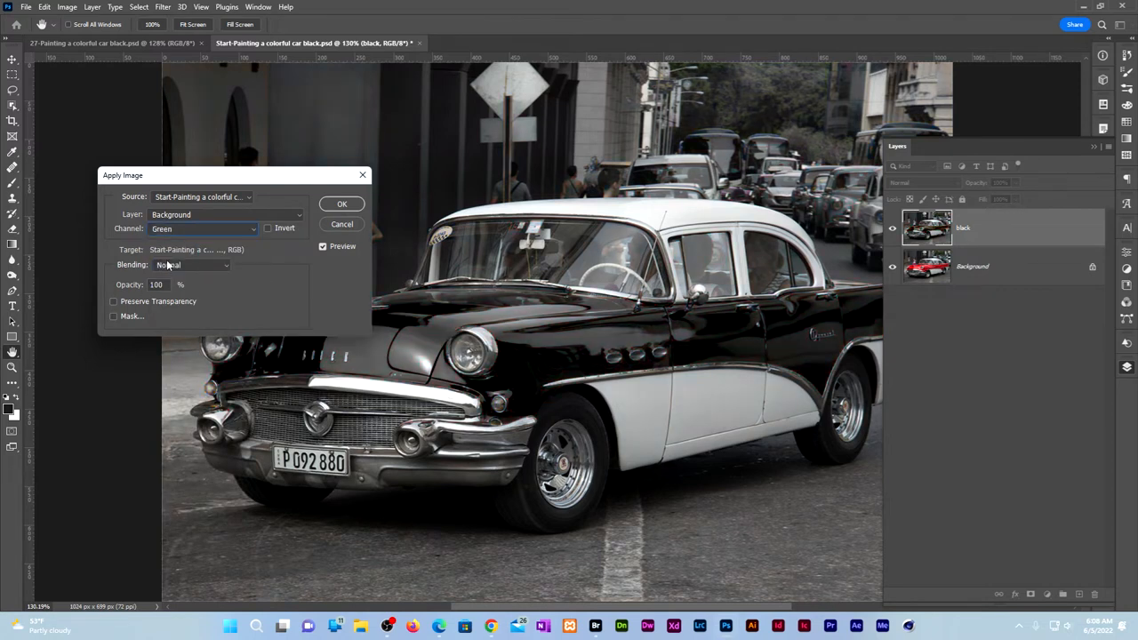
pyautogui.click(342, 202)
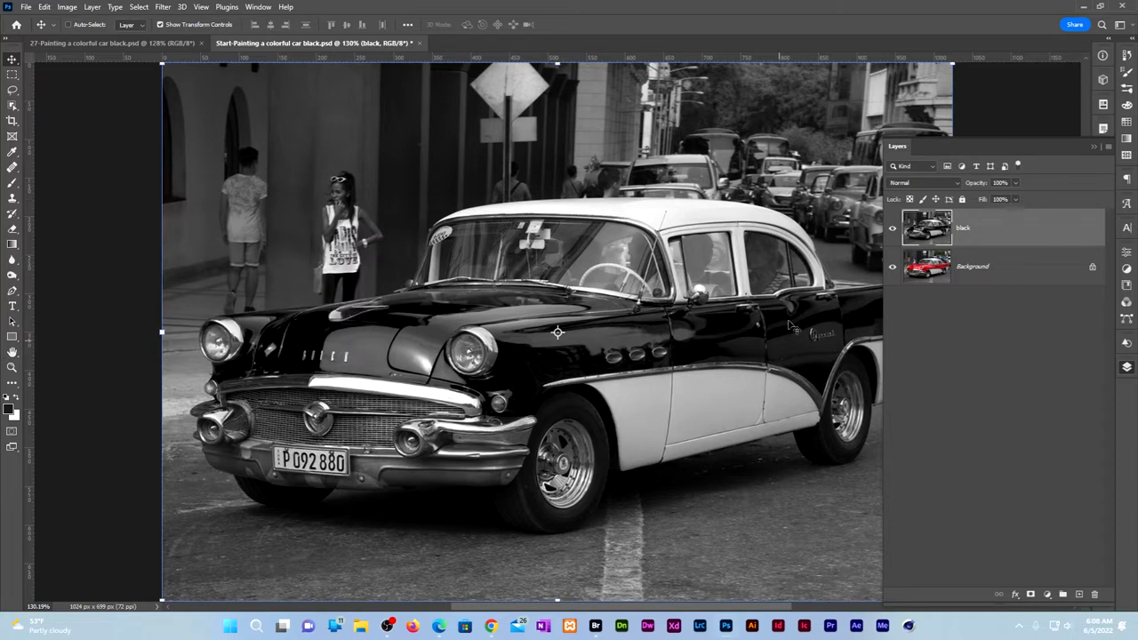
pyautogui.moveTo(505, 405)
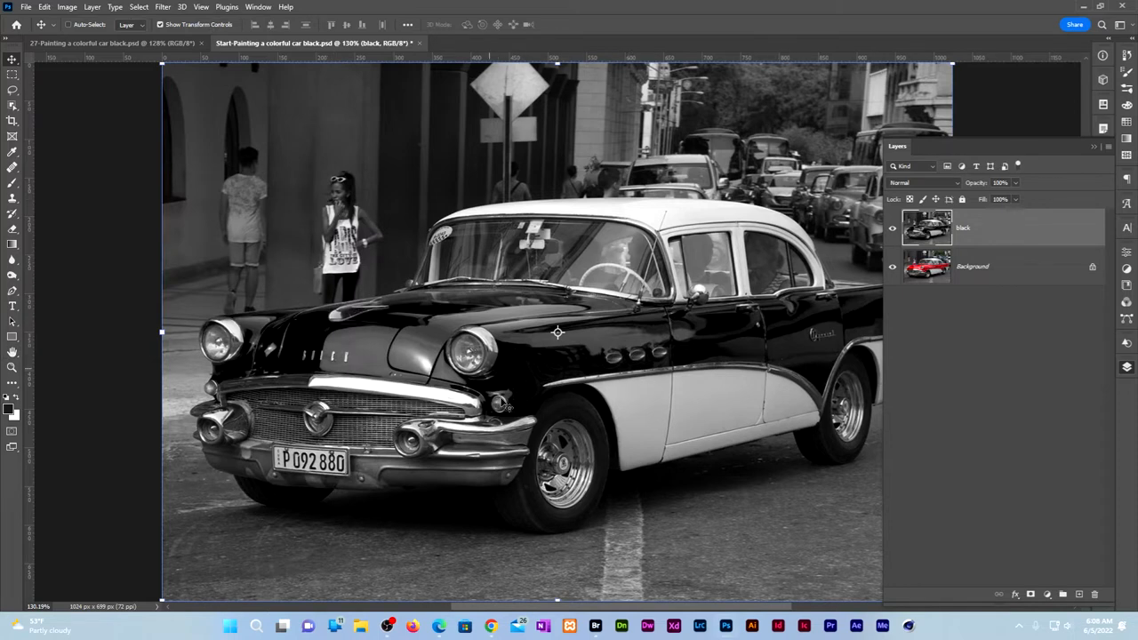
pyautogui.moveTo(672, 359)
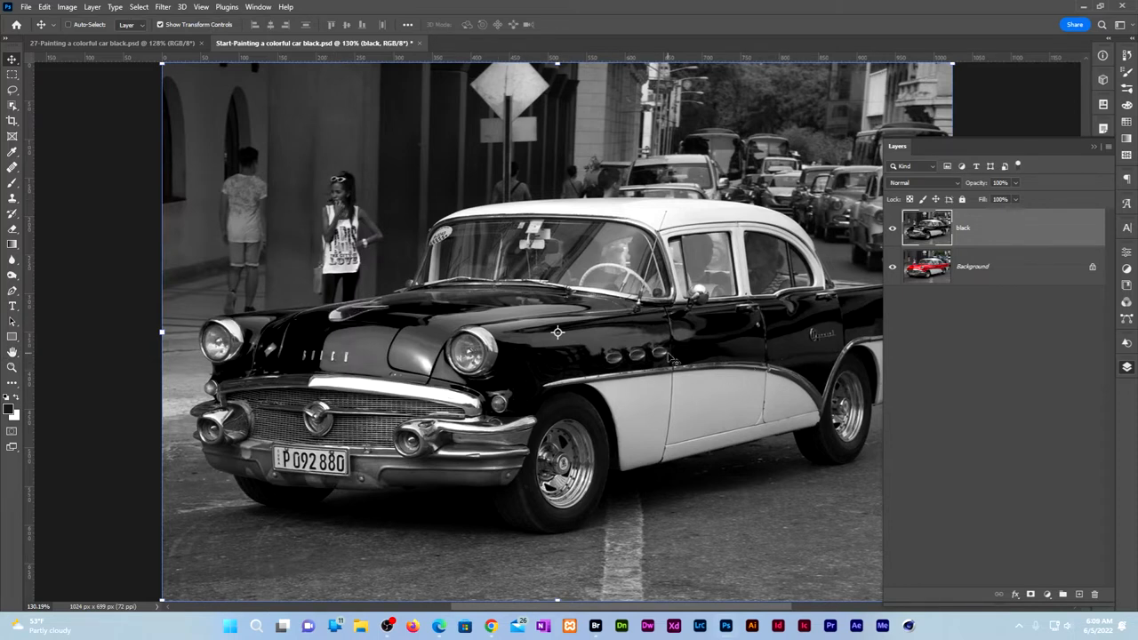
pyautogui.moveTo(893, 267)
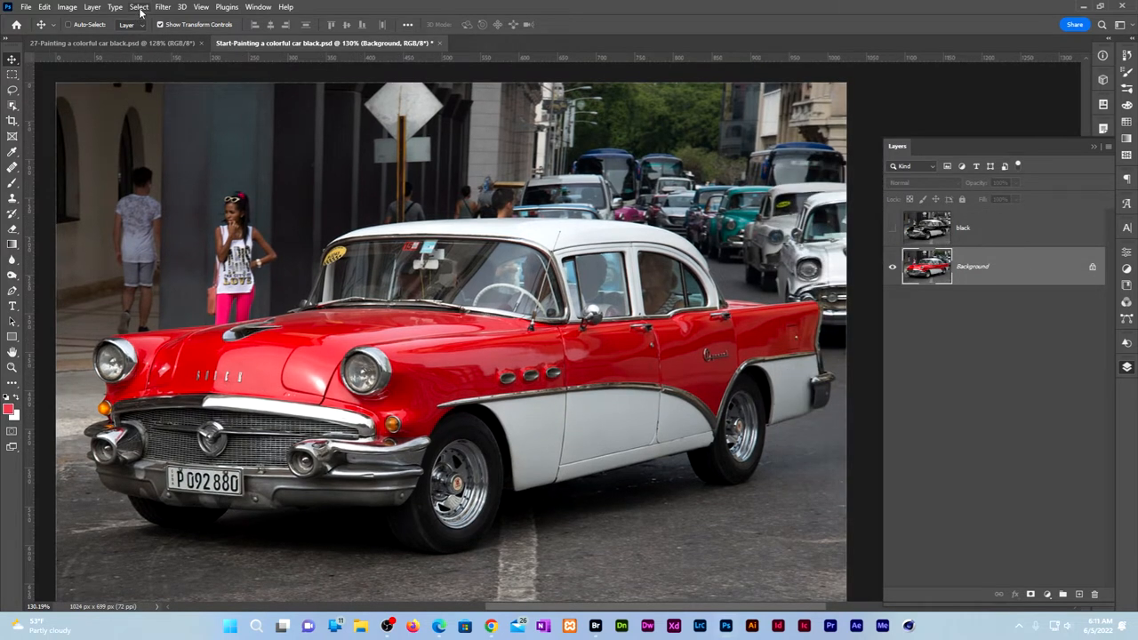
# Step: Select the car's red paint with Color Range, then show and activate the black layer
pyautogui.click(138, 7)
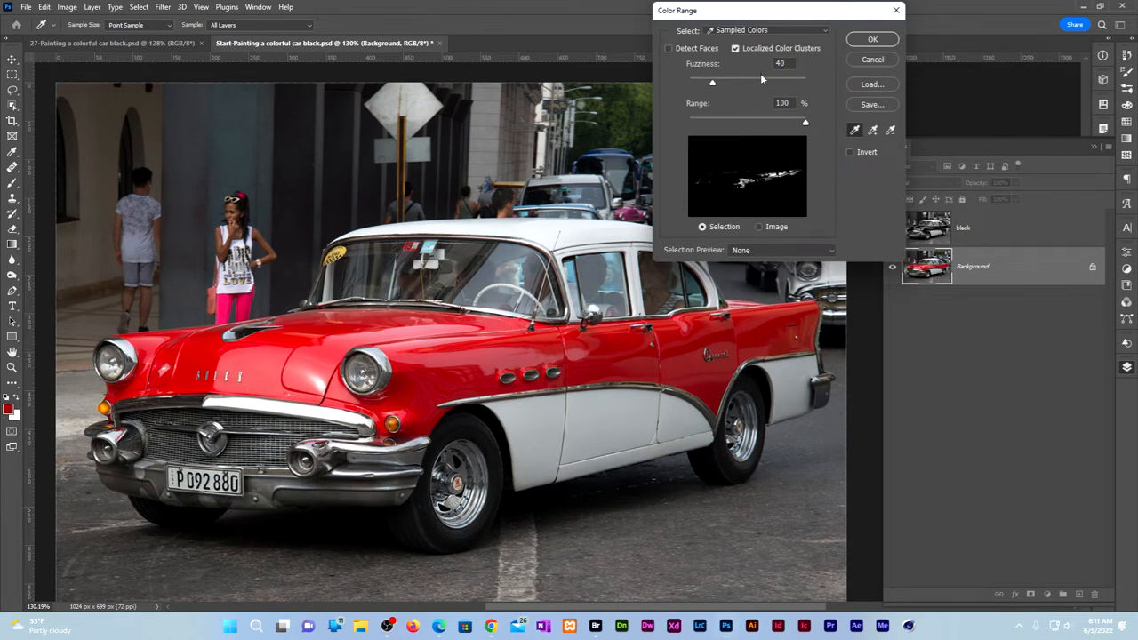
pyautogui.moveTo(754, 86)
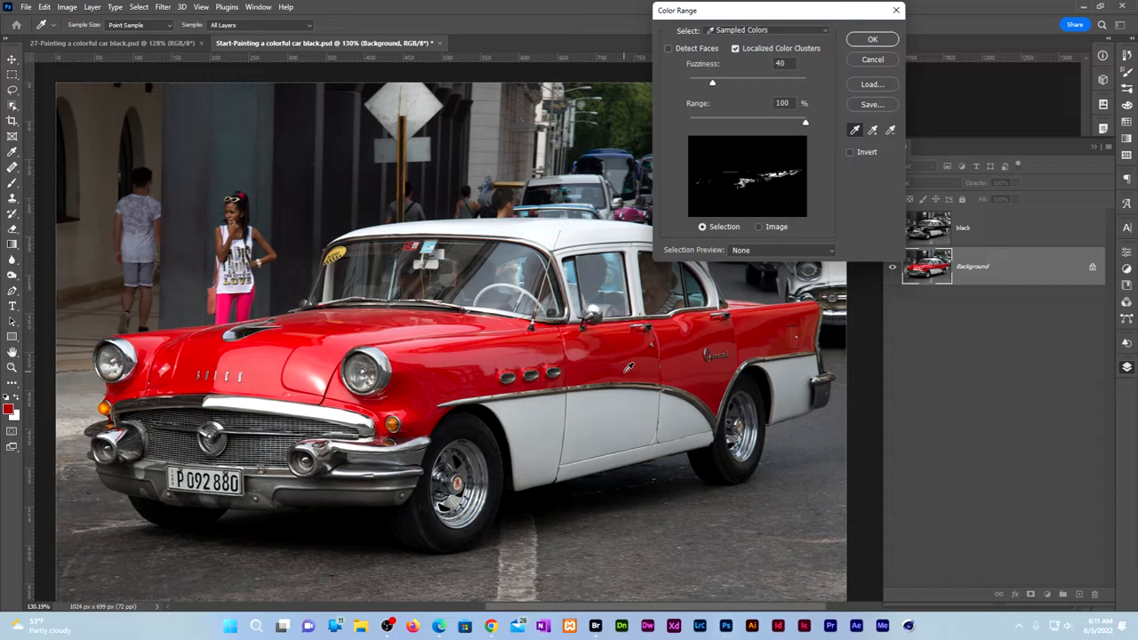
pyautogui.click(413, 409)
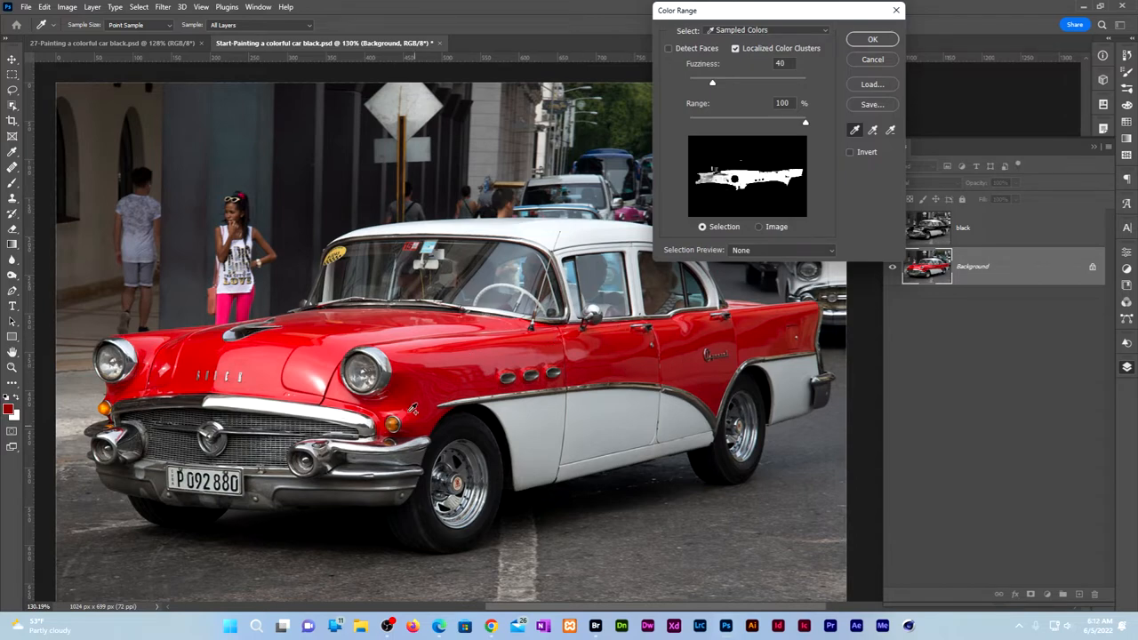
pyautogui.click(872, 39)
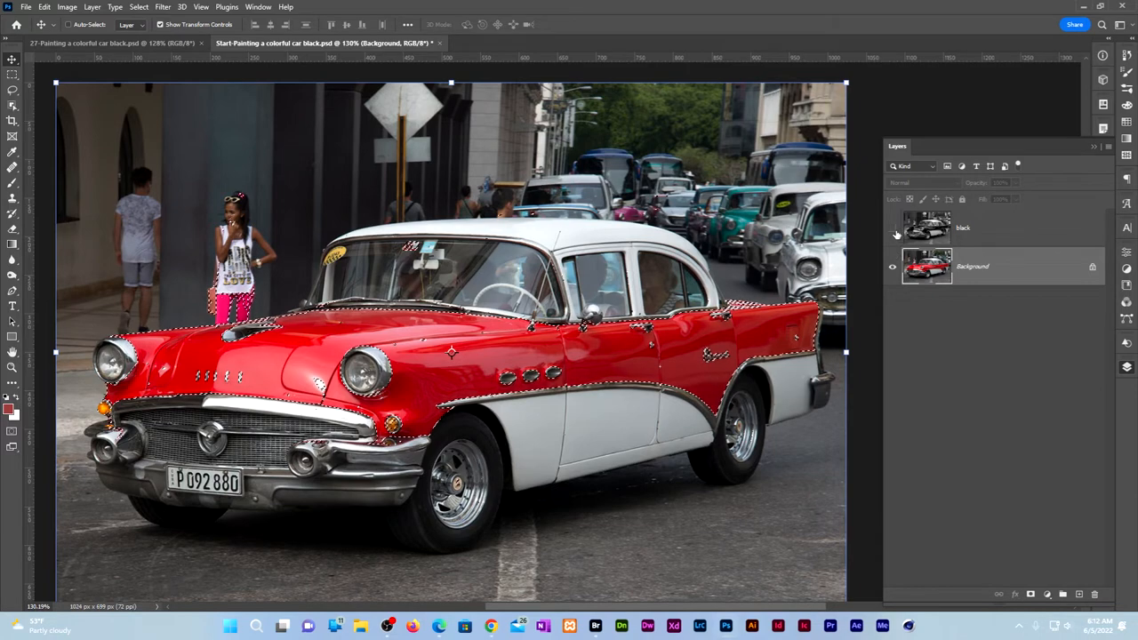
pyautogui.click(893, 228)
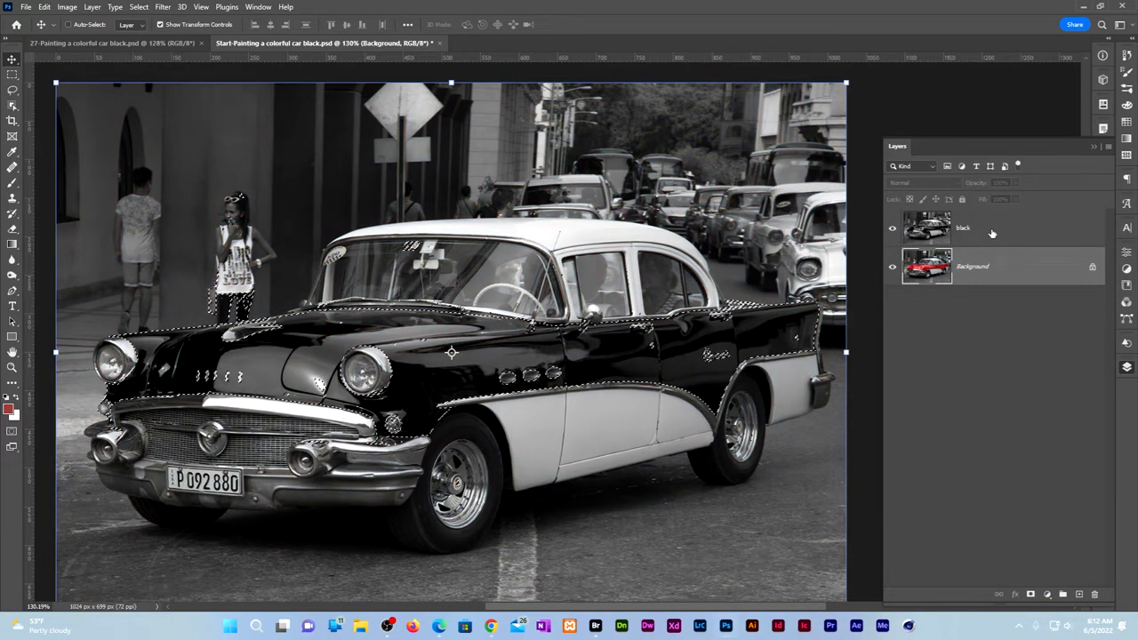
pyautogui.click(964, 228)
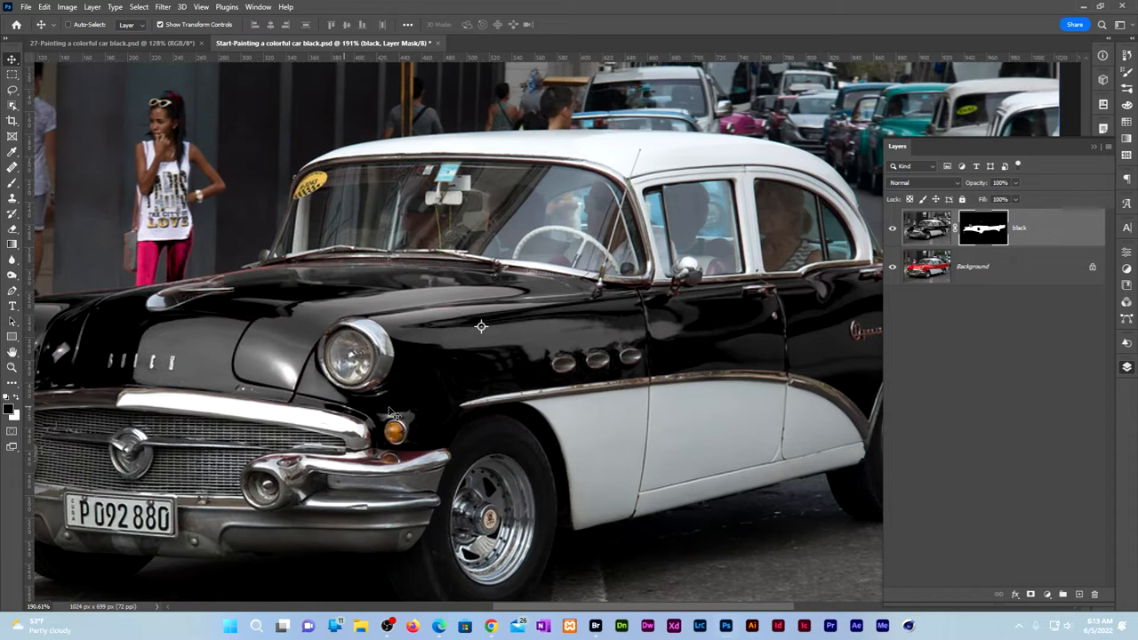
pyautogui.moveTo(459, 435)
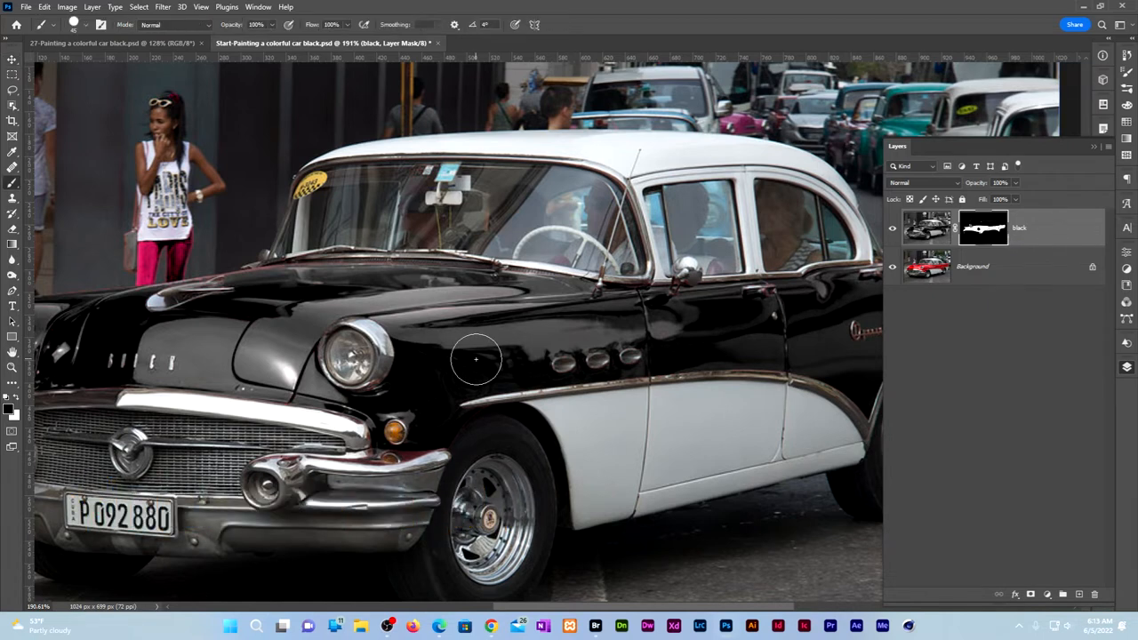
pyautogui.moveTo(471, 359)
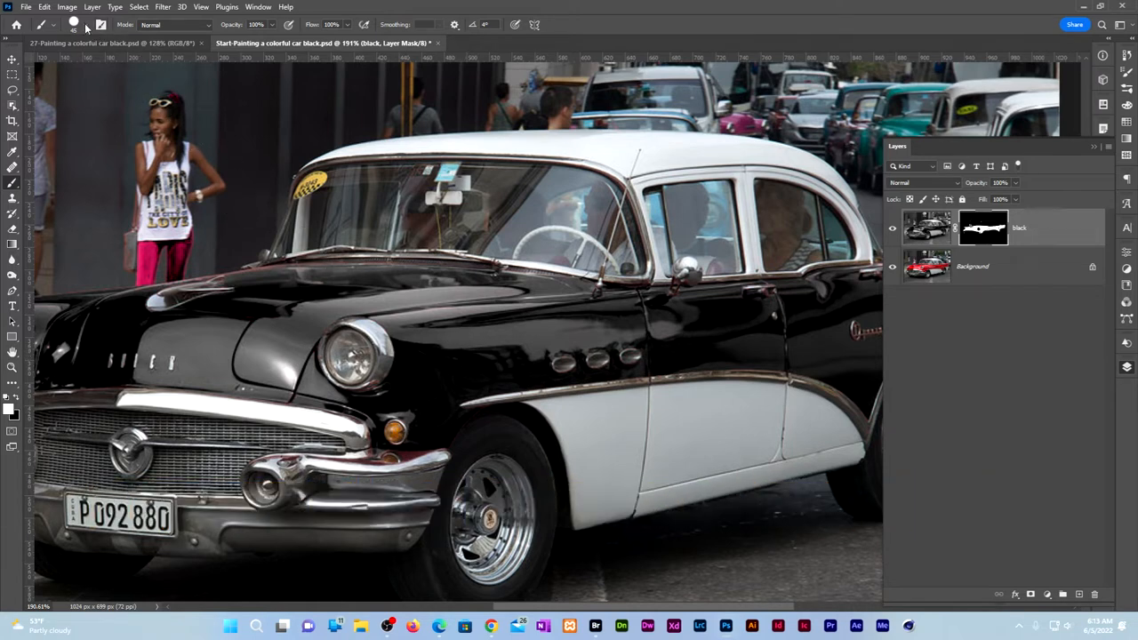
# Step: Brush the black layer mask over the front fender with a smaller brush for fine edges
pyautogui.click(74, 25)
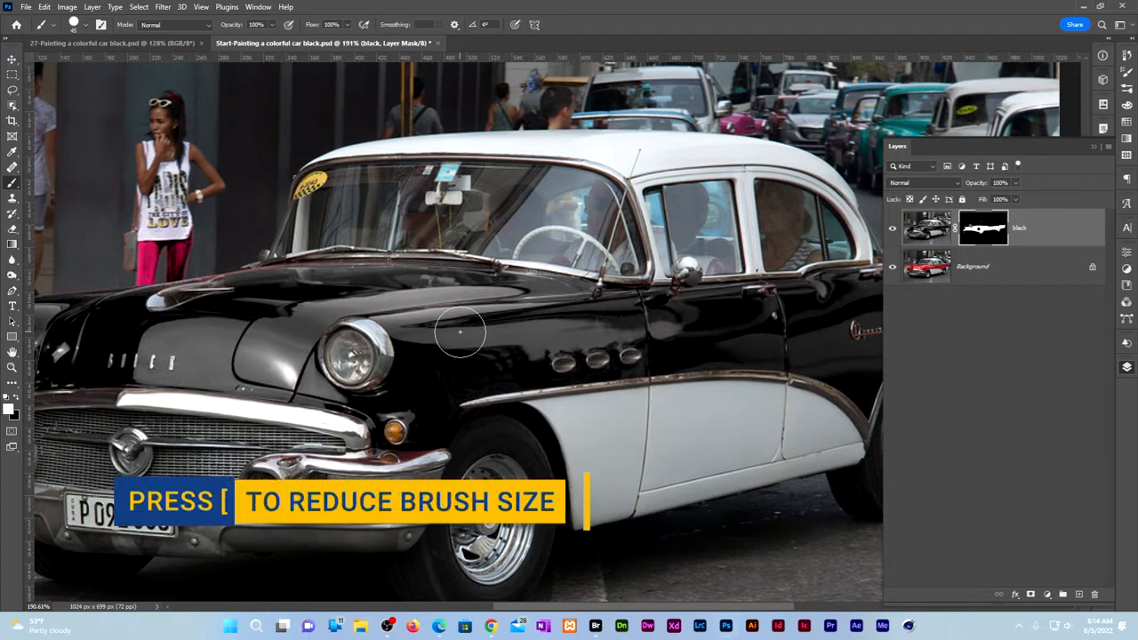
pyautogui.press('[')
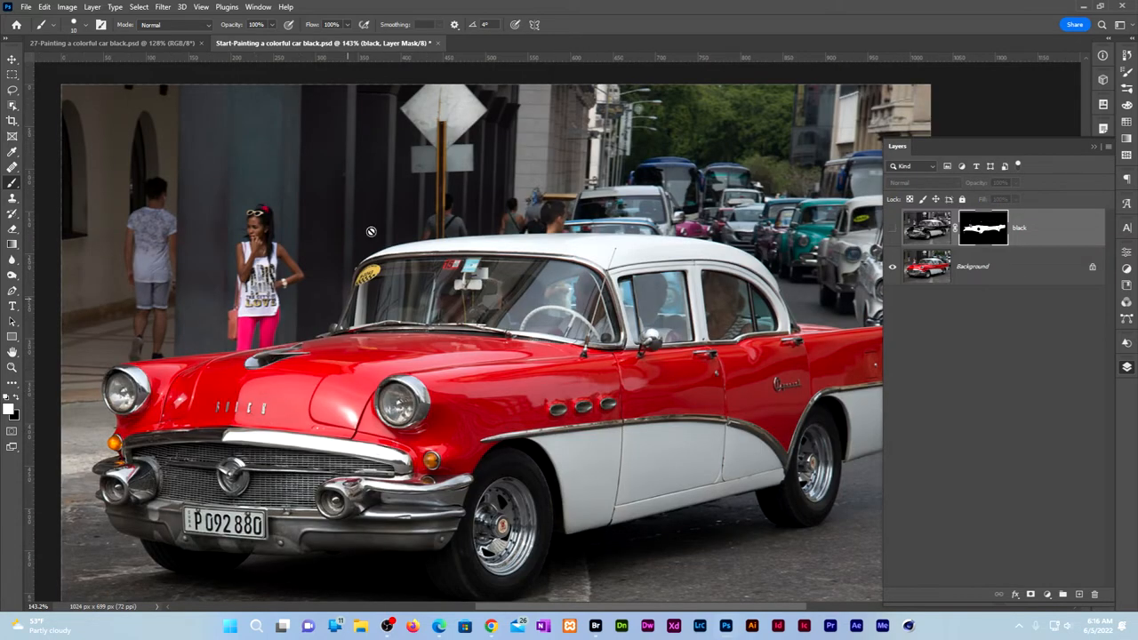
pyautogui.moveTo(389, 210)
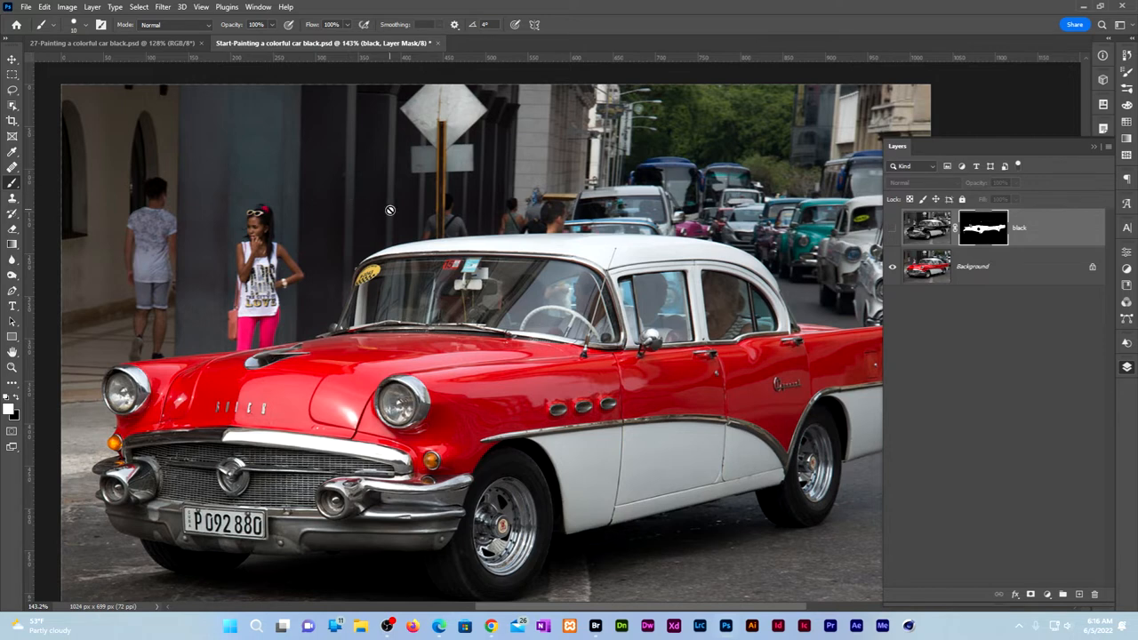
pyautogui.moveTo(363, 220)
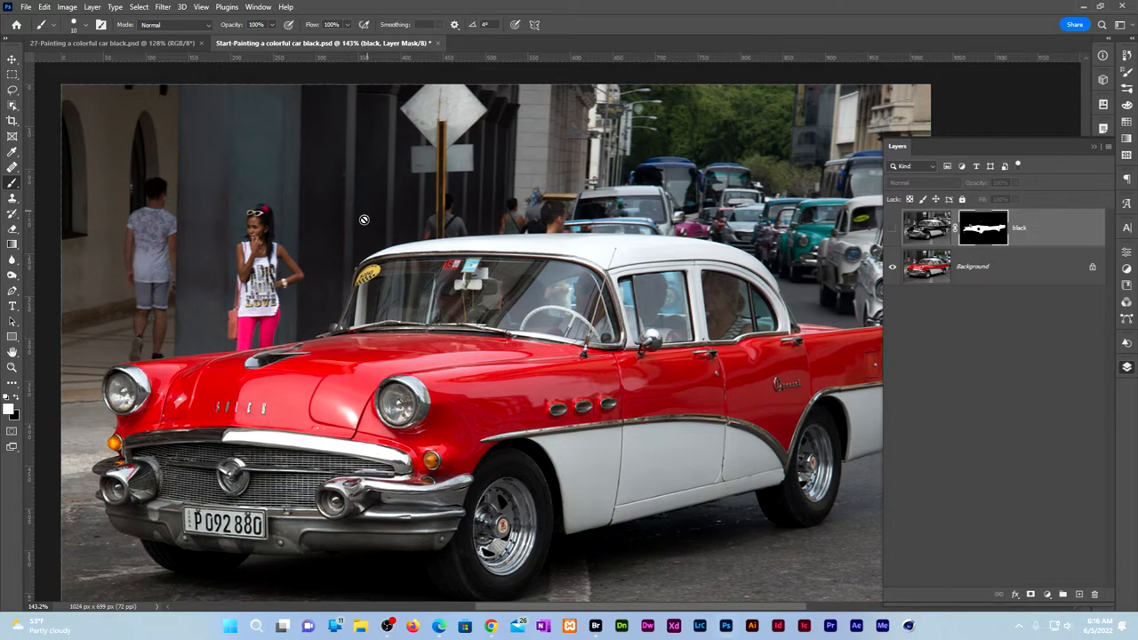
pyautogui.moveTo(601, 302)
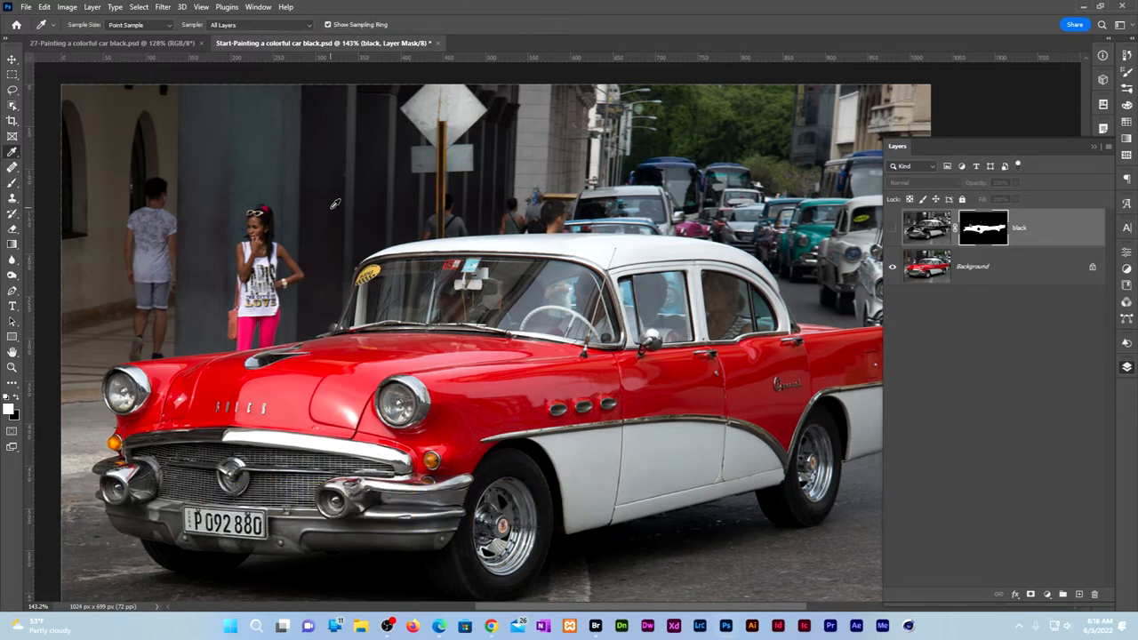
# Step: Pick the Eyedropper and set the Color panel readout to HSB Sliders
pyautogui.click(973, 267)
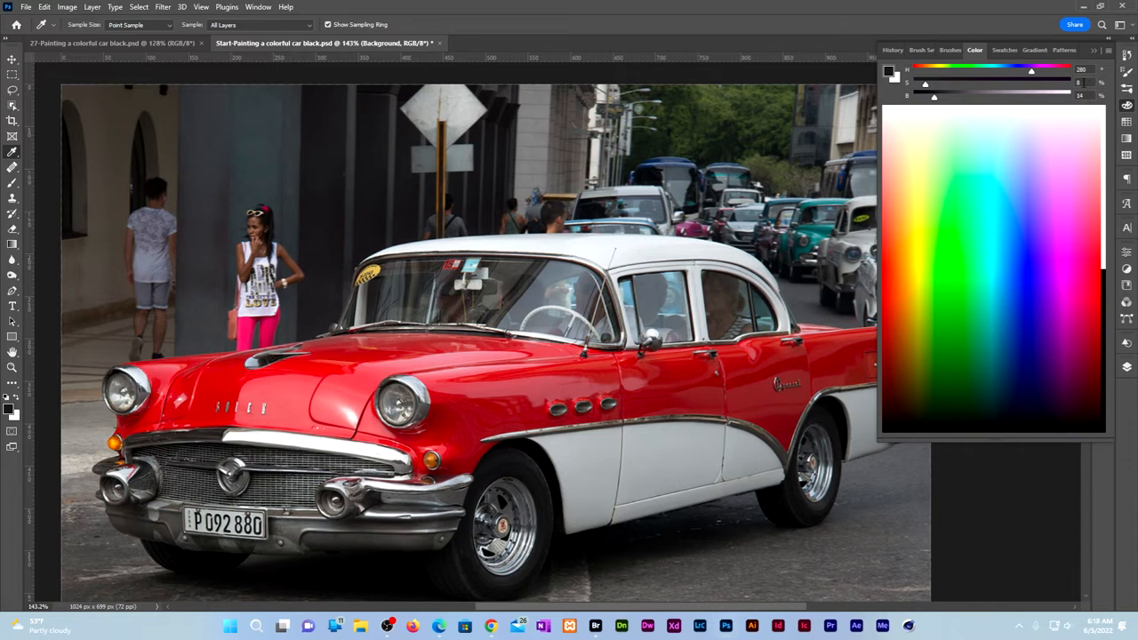
pyautogui.click(1110, 53)
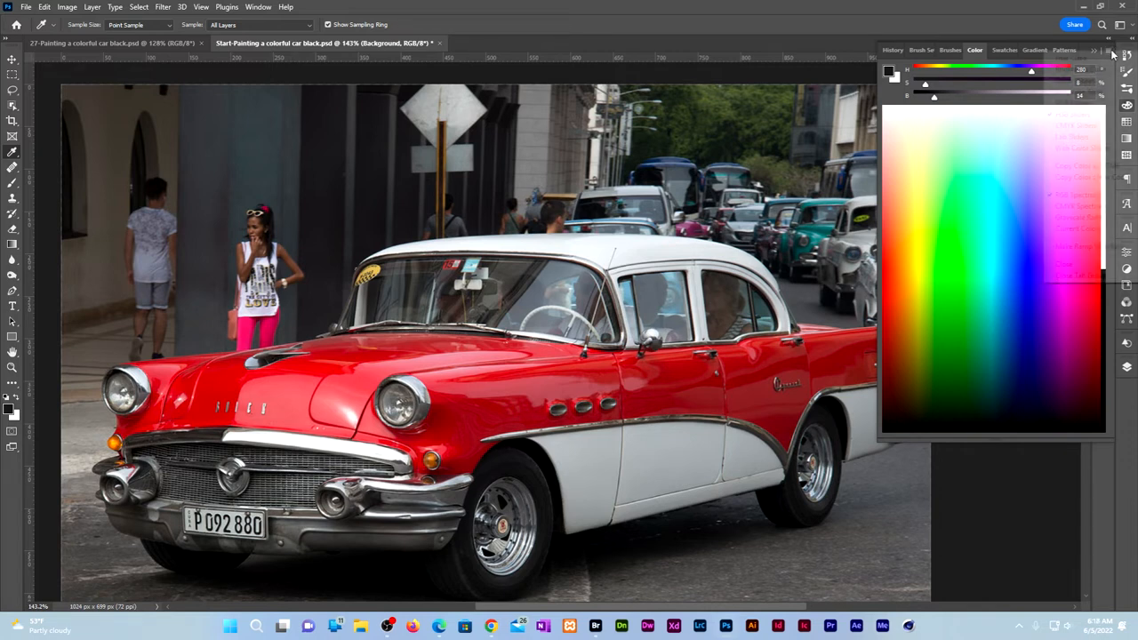
pyautogui.click(1110, 51)
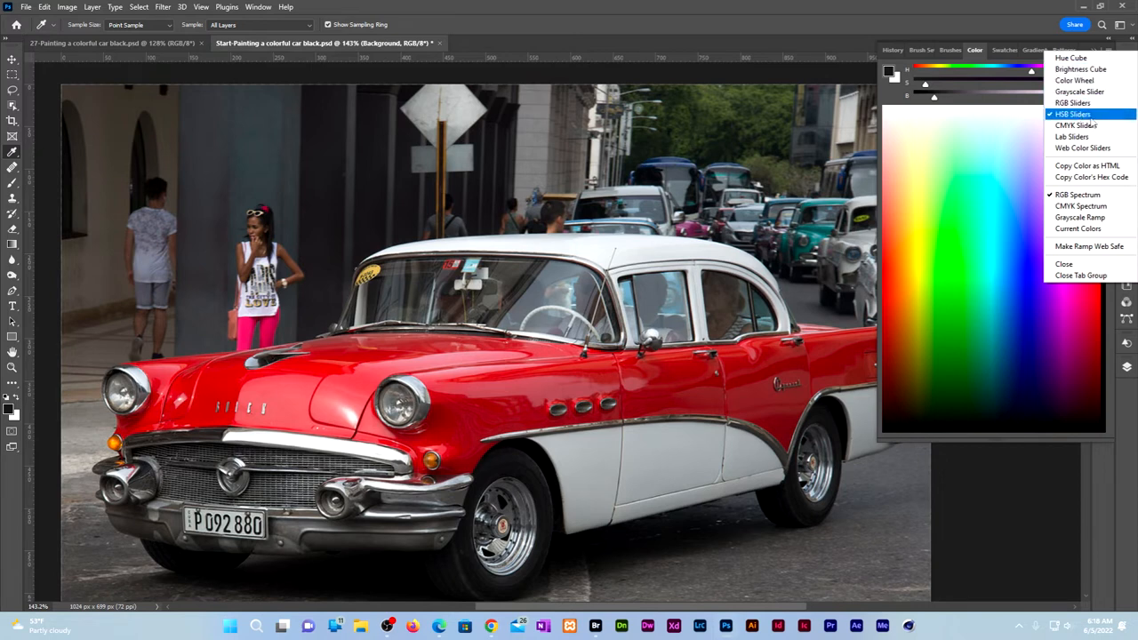
pyautogui.click(1074, 114)
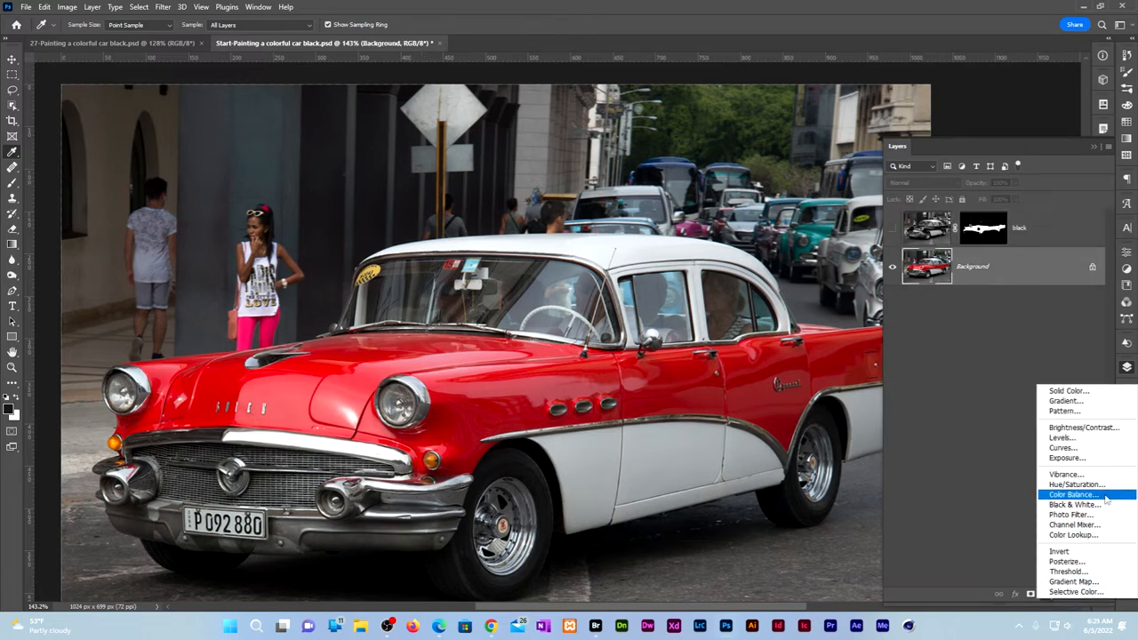
# Step: Add a purple-tinted Hue/Saturation layer, set Black to Multiply and copy its car mask to the adjustment
pyautogui.click(1076, 483)
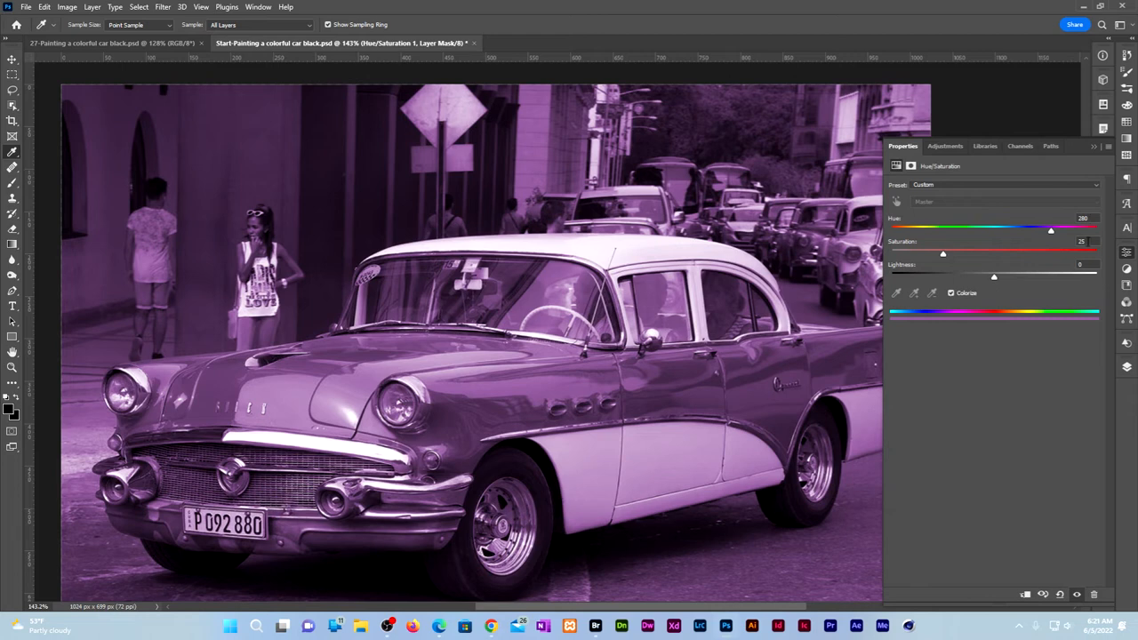
pyautogui.moveTo(943, 252); pyautogui.dragTo(900, 253)
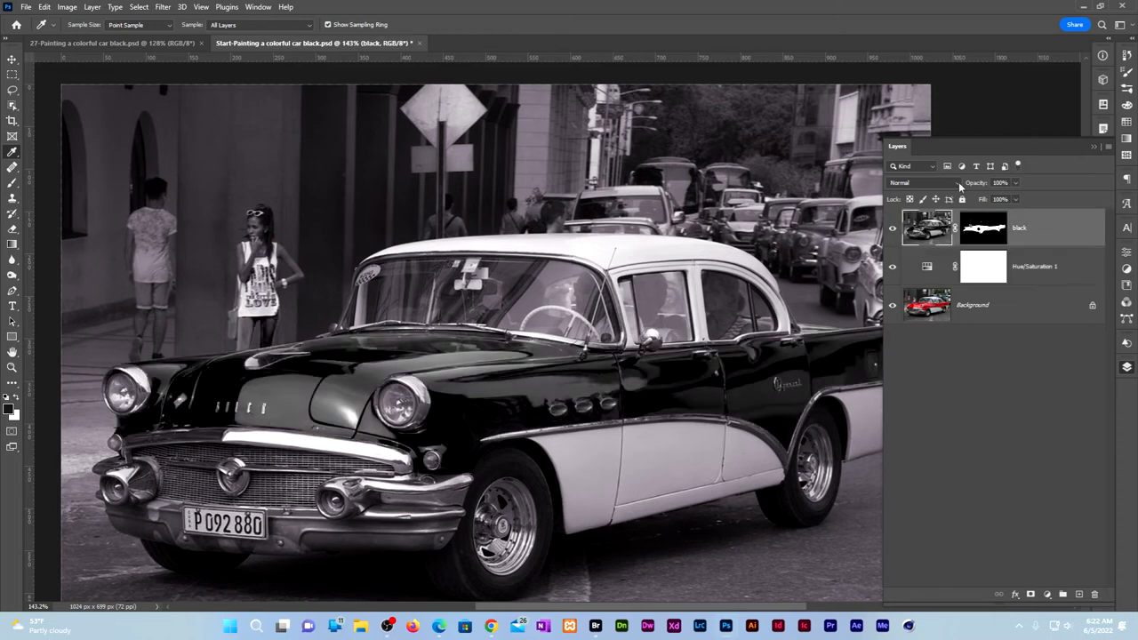
pyautogui.moveTo(916, 181)
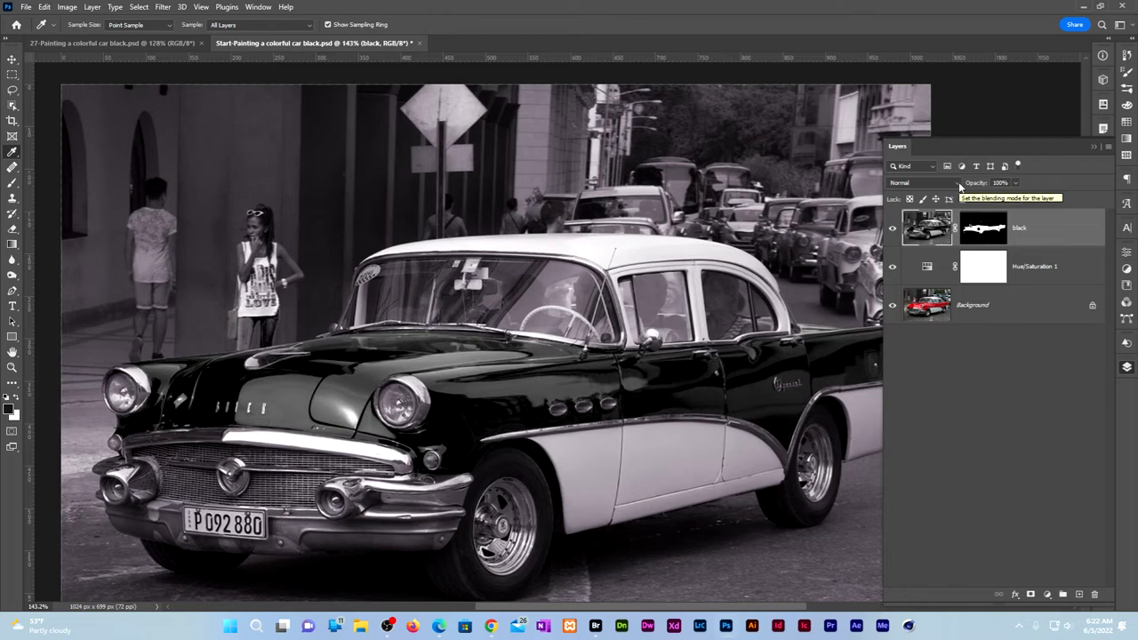
pyautogui.click(924, 181)
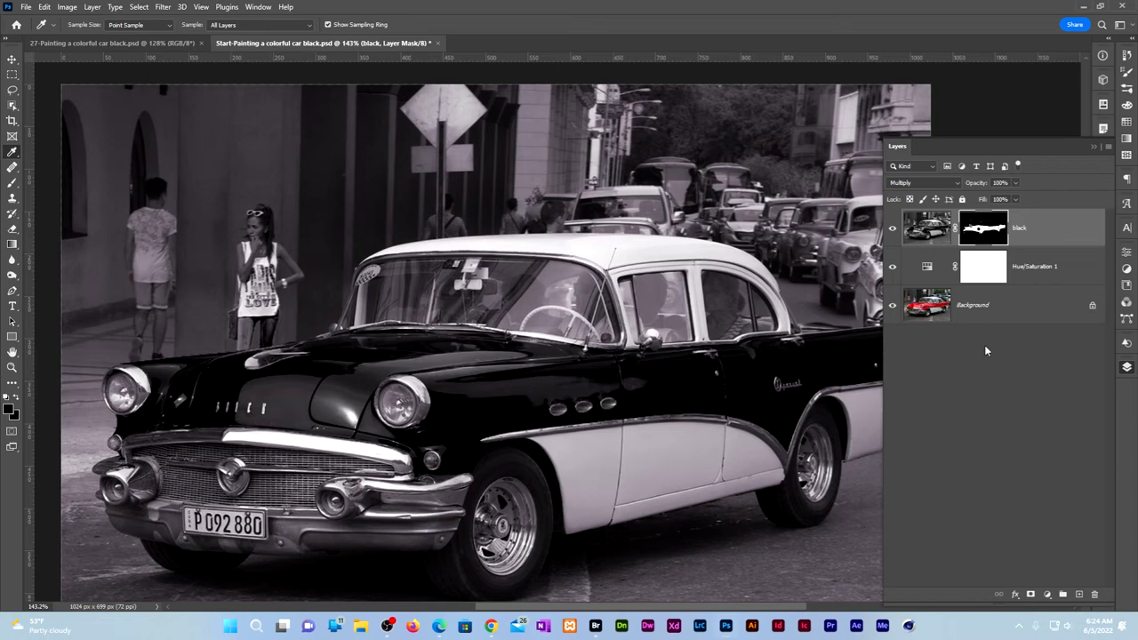
pyautogui.click(1023, 267)
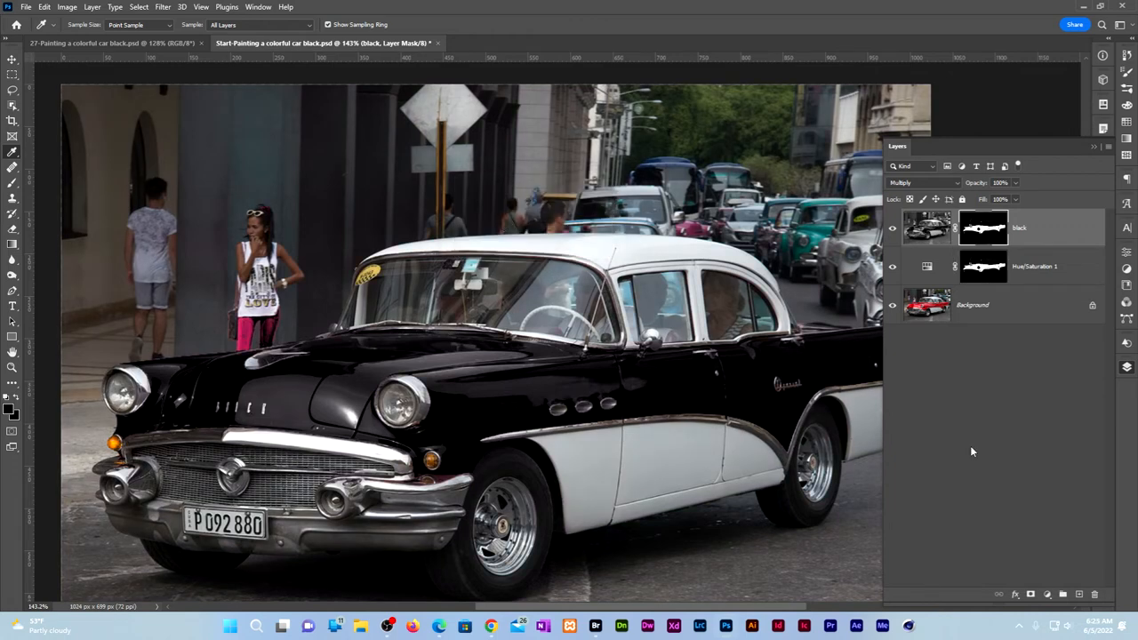
pyautogui.moveTo(1081, 235)
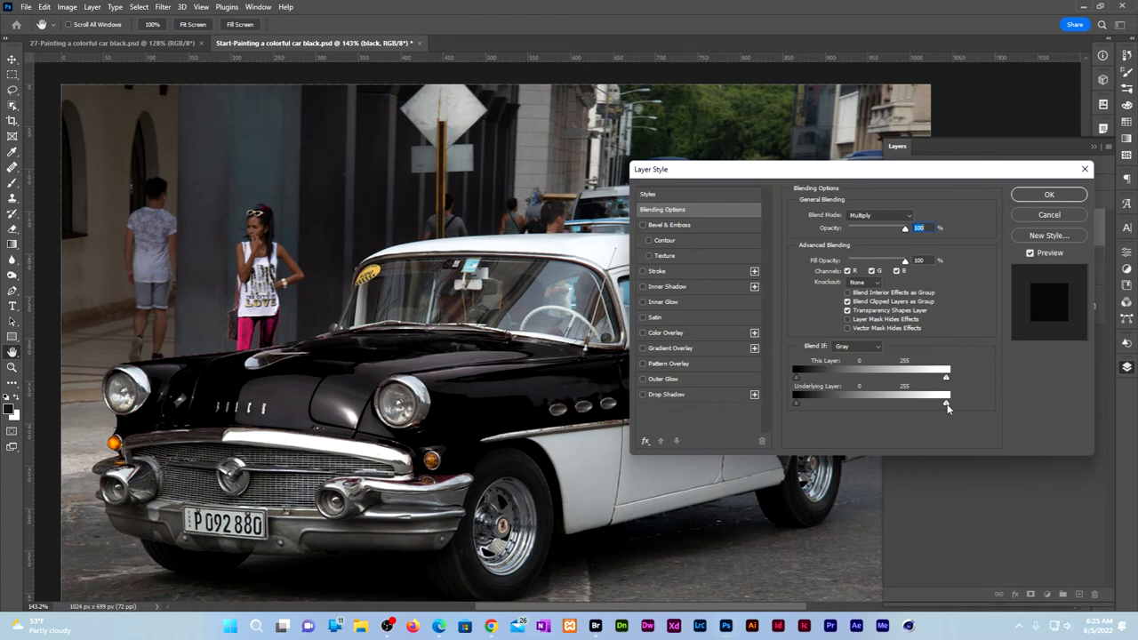
# Step: Split the Underlying Layer Blend If highlight slider so bright reflections show through, and confirm
pyautogui.moveTo(946, 402); pyautogui.dragTo(825, 401)
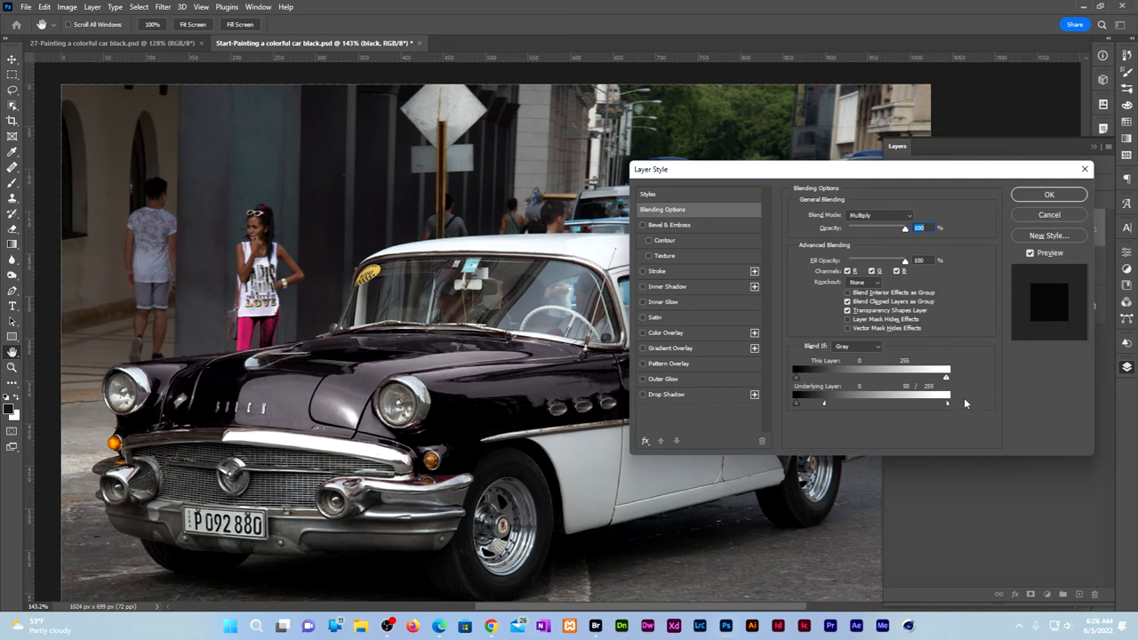
pyautogui.moveTo(964, 363)
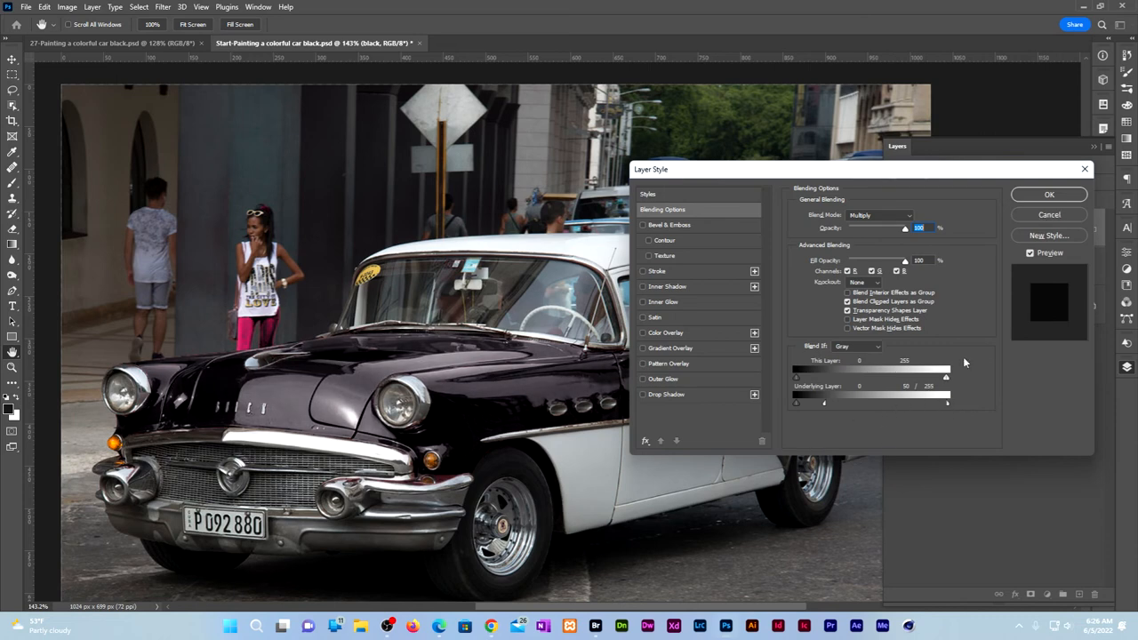
pyautogui.moveTo(1049, 194)
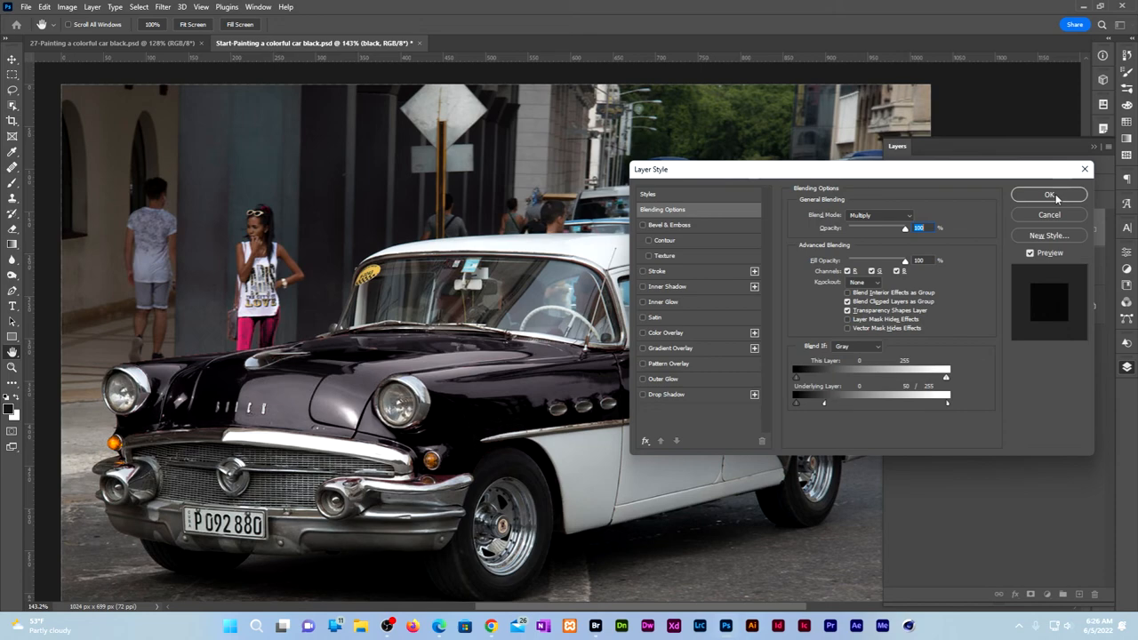
pyautogui.click(1049, 194)
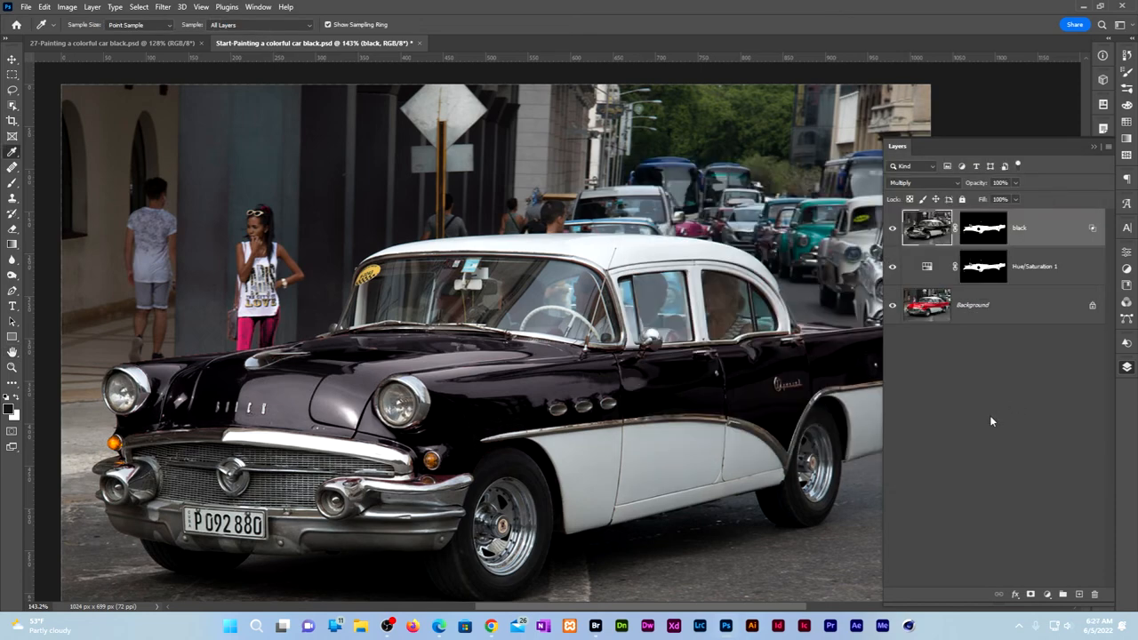
pyautogui.moveTo(989, 427)
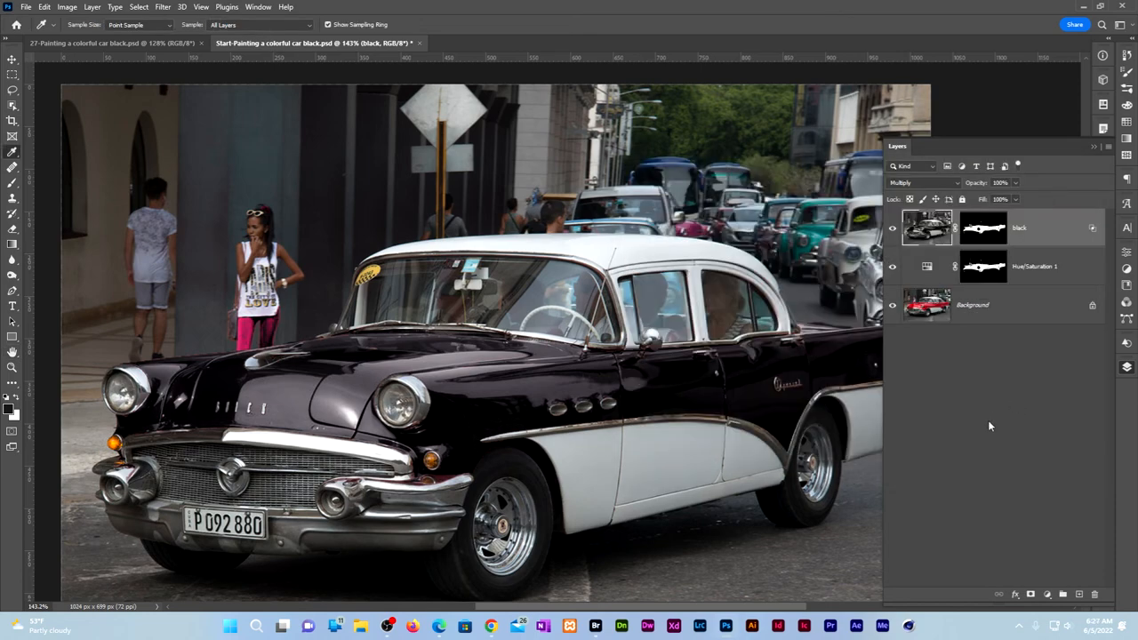